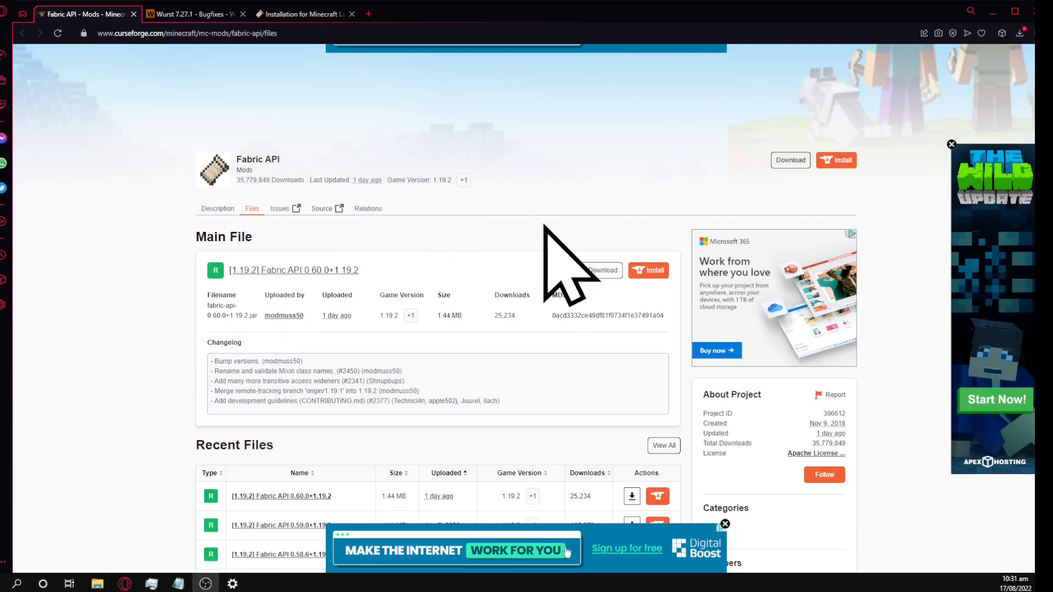
{"action": "mouse_move", "coordinate": [579, 270]}
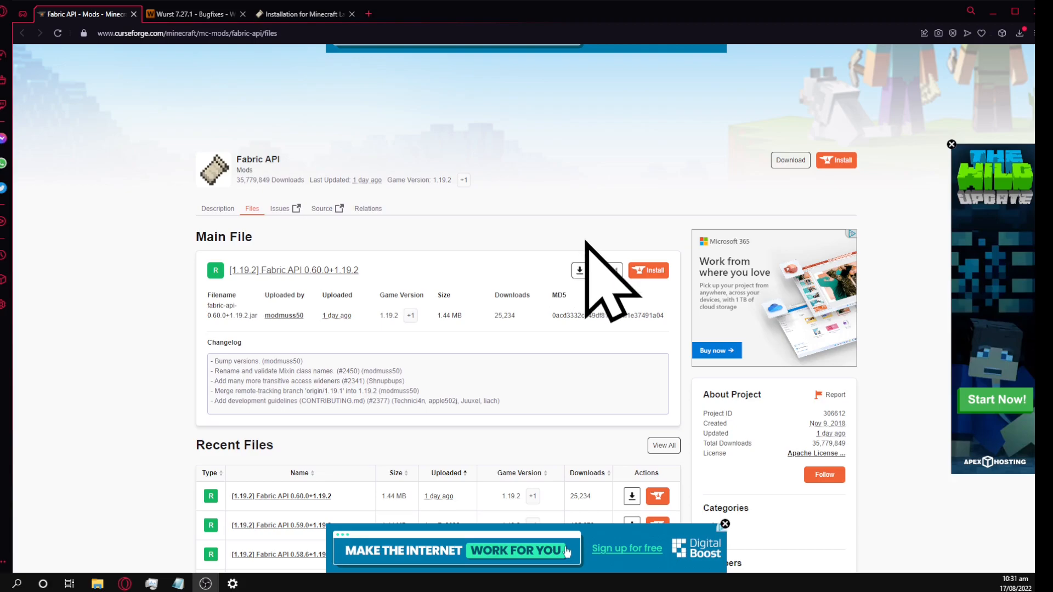
{"action": "mouse_move", "coordinate": [598, 289]}
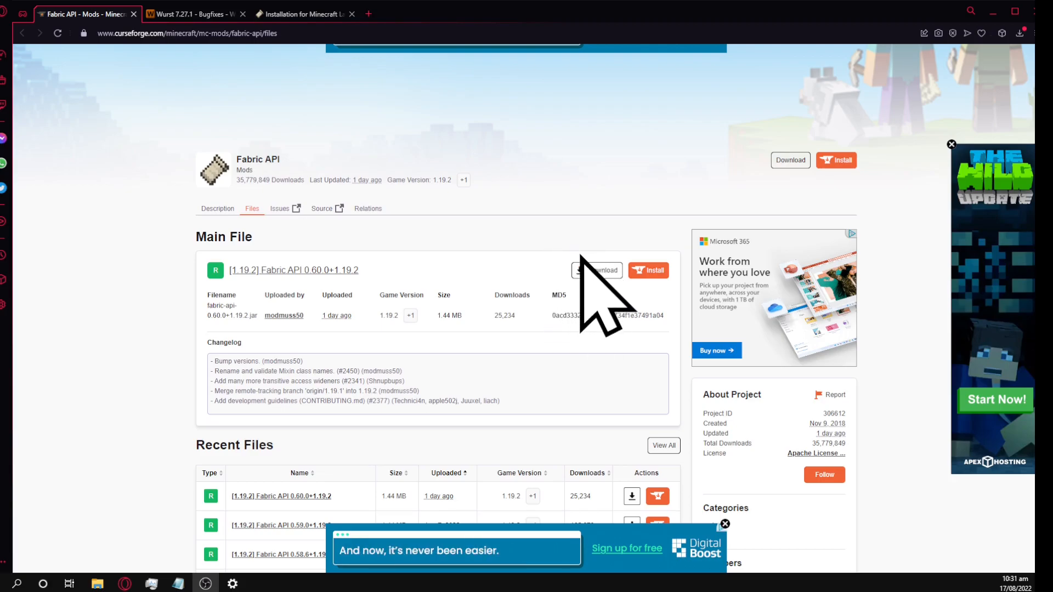
Step: Start the Fabric Windows installer download, then cancel the Save As since it's already on the Desktop
{"action": "left_click", "coordinate": [302, 13]}
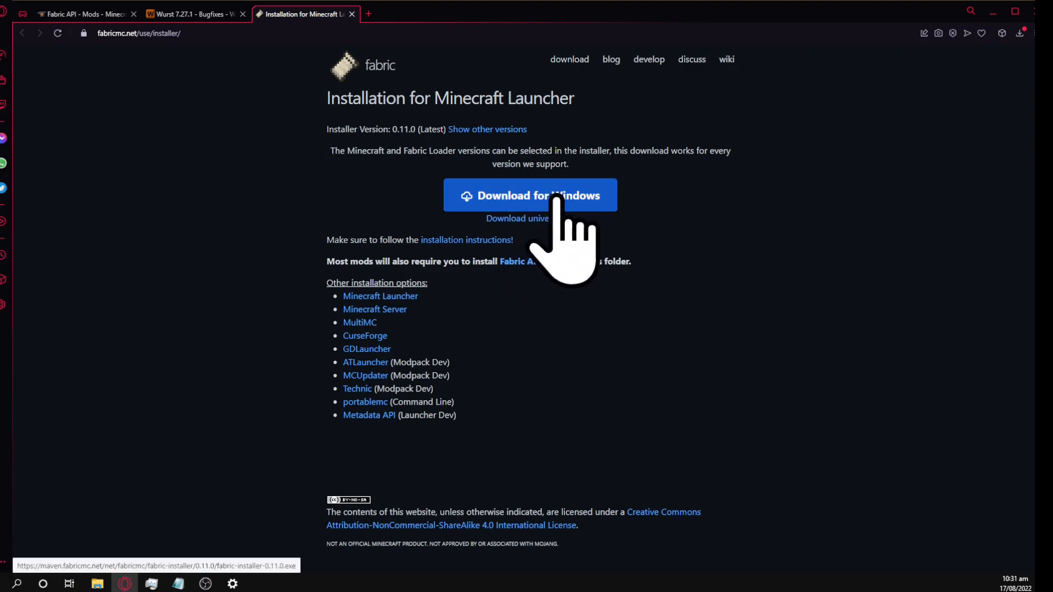
{"action": "mouse_move", "coordinate": [530, 218]}
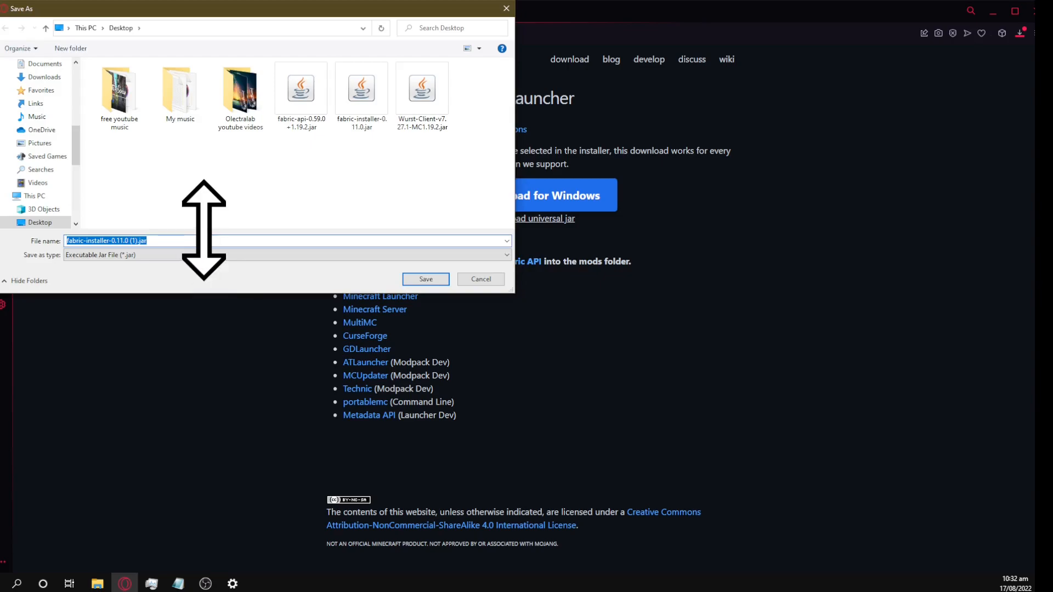
{"action": "mouse_move", "coordinate": [242, 241]}
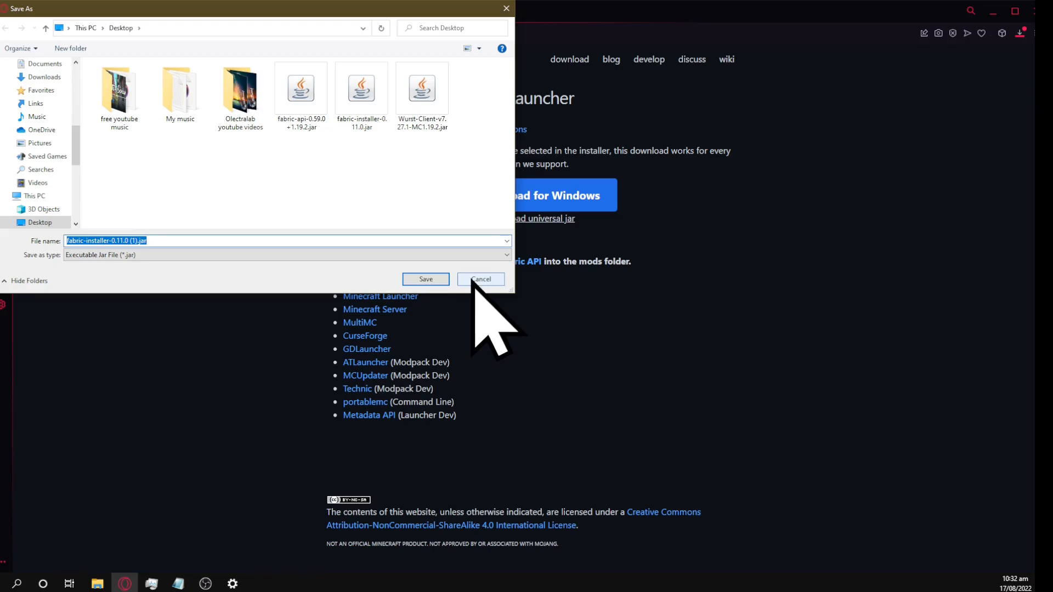
{"action": "left_click", "coordinate": [481, 279]}
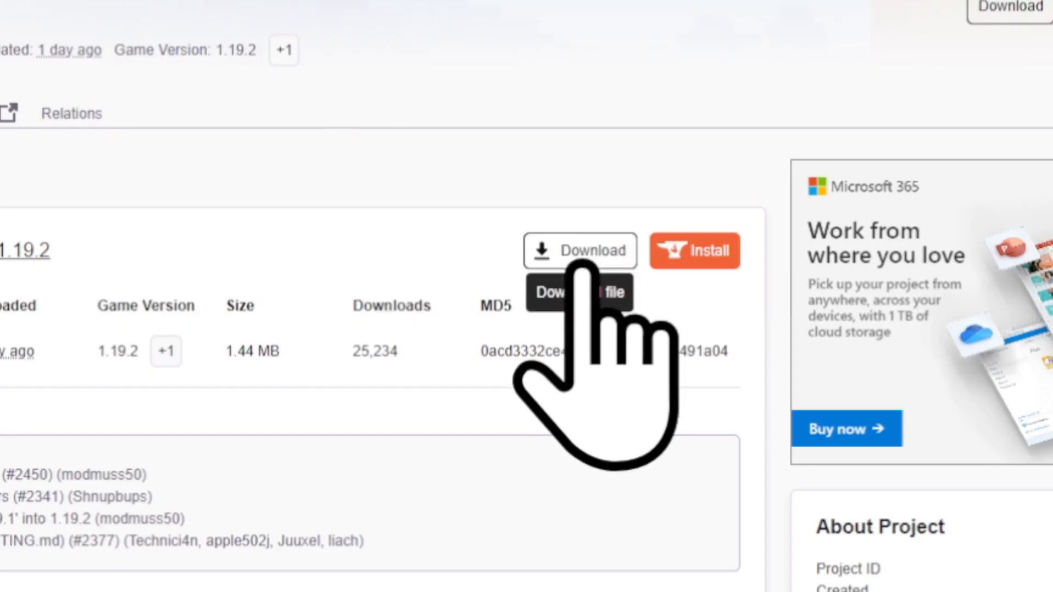
Step: Download the Fabric API 0.60.0+1.19.2 main file from the CurseForge Files list
{"action": "left_click", "coordinate": [595, 269]}
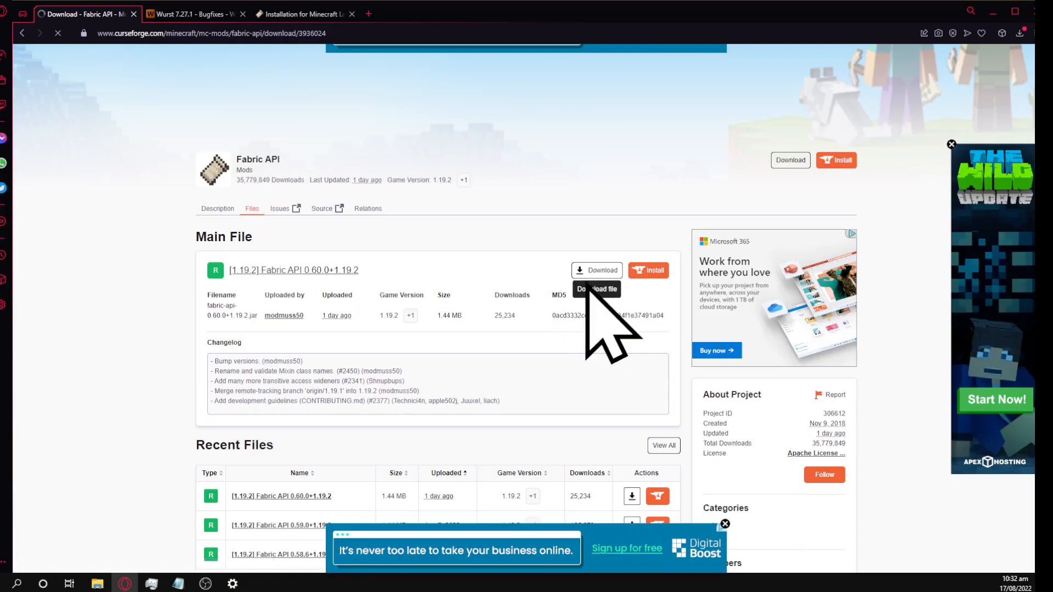
{"action": "left_click", "coordinate": [595, 270]}
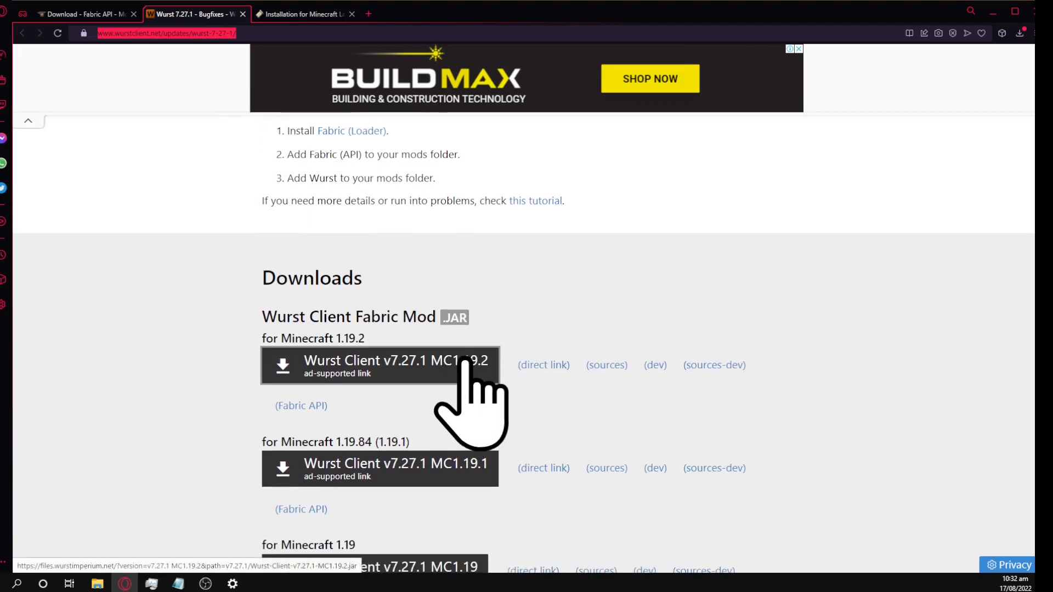
Step: Download the Wurst Client v7.27.1 build for Minecraft 1.19.2 from the Wurst updates page
{"action": "left_click", "coordinate": [379, 365]}
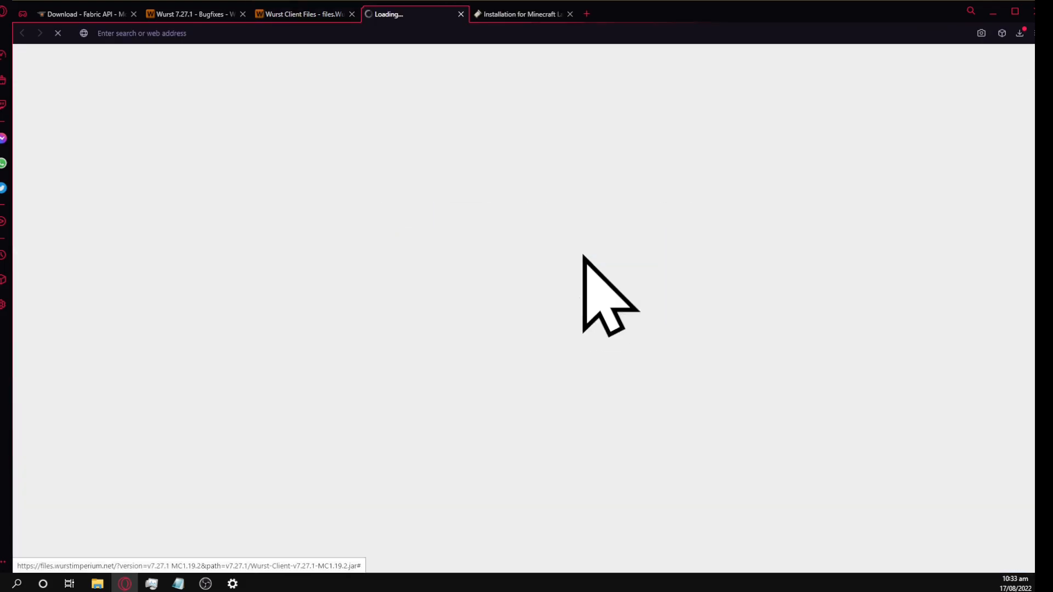
{"action": "mouse_move", "coordinate": [601, 296]}
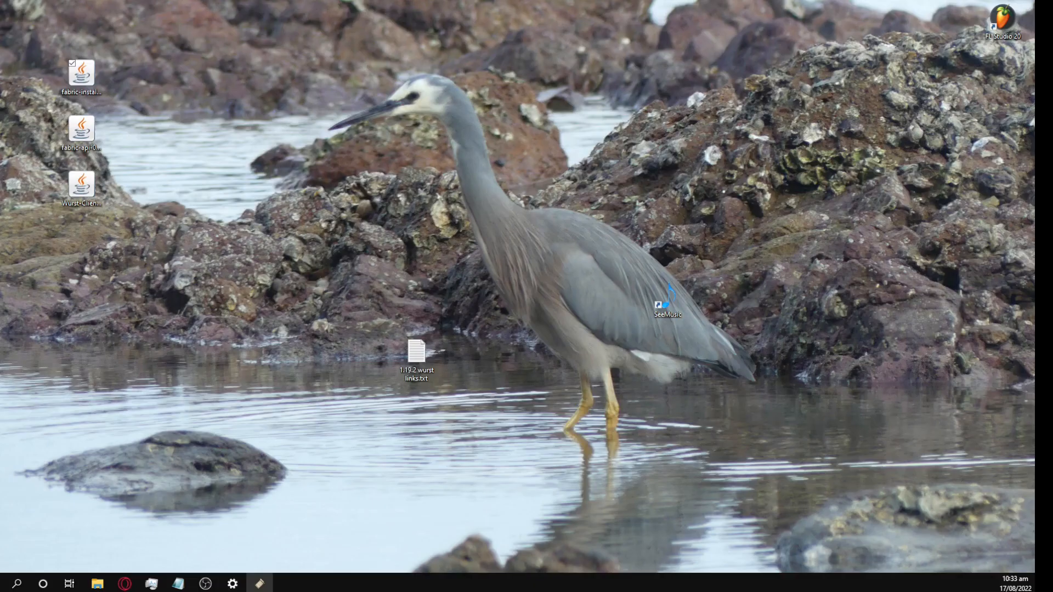
Step: Run the fabric-installer jar and install Fabric Loader 0.14.9 for Minecraft 1.19.2, then close it
{"action": "double_click", "coordinate": [80, 69]}
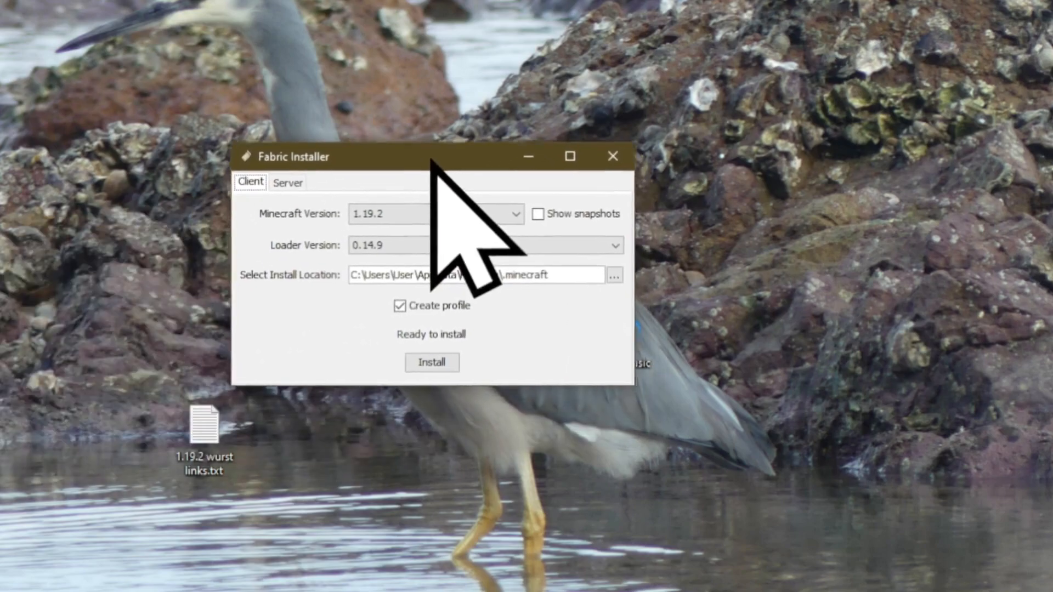
{"action": "left_click", "coordinate": [432, 362]}
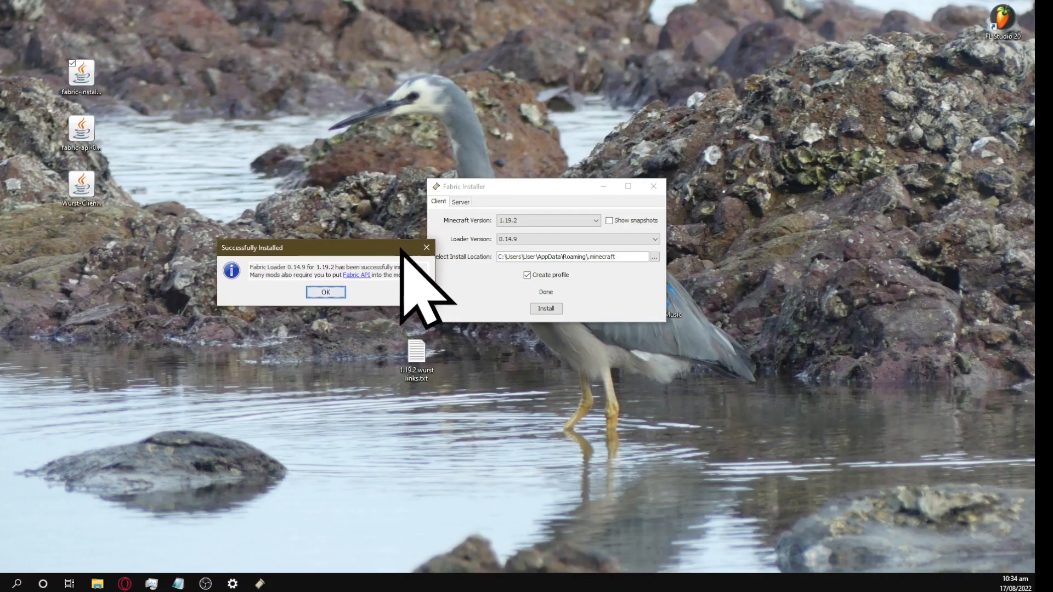
{"action": "left_click", "coordinate": [326, 291]}
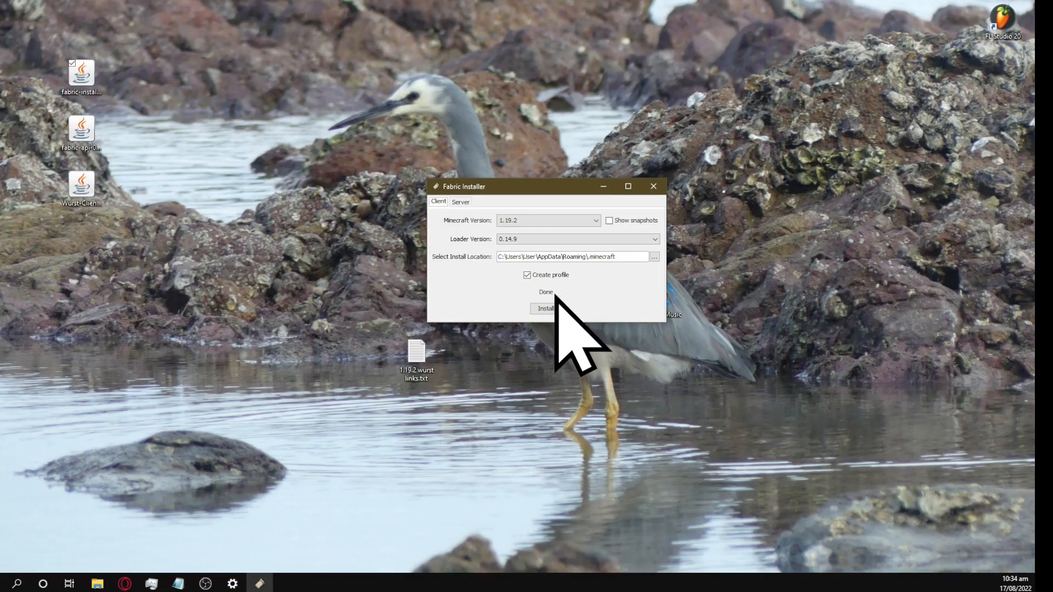
{"action": "left_click", "coordinate": [652, 186]}
{"action": "type", "text": "%"}
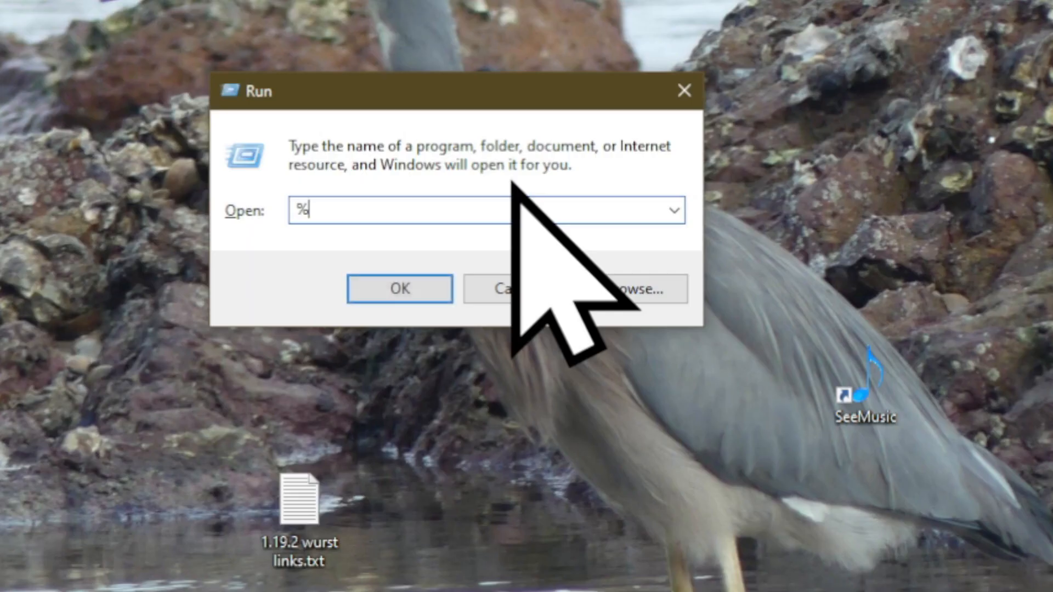
Step: Run %appdata% from the Windows Run dialog to open the Roaming folder
{"action": "type", "text": "appdata%"}
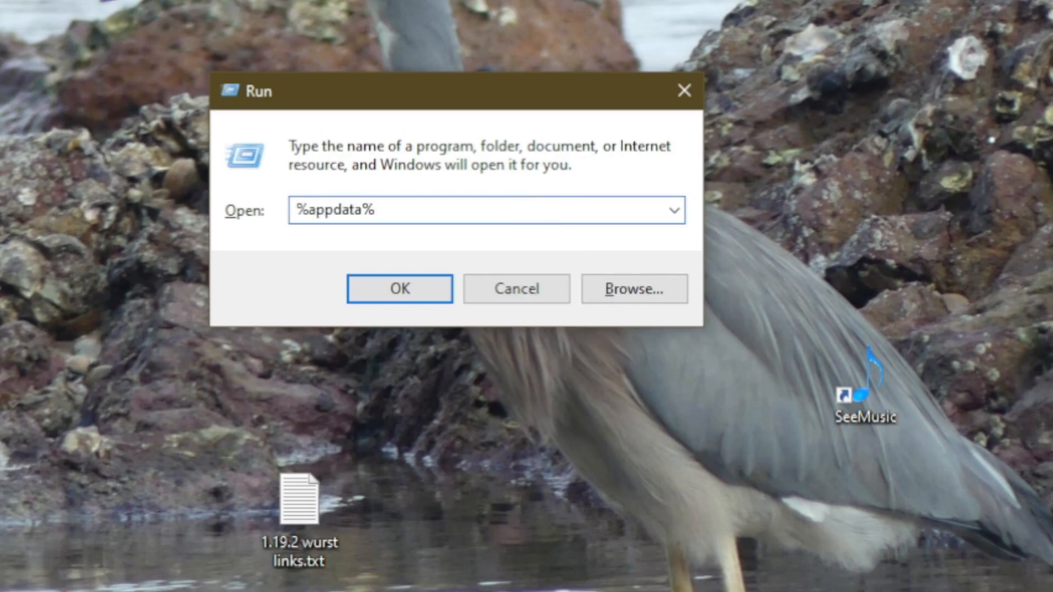
{"action": "left_click", "coordinate": [399, 289]}
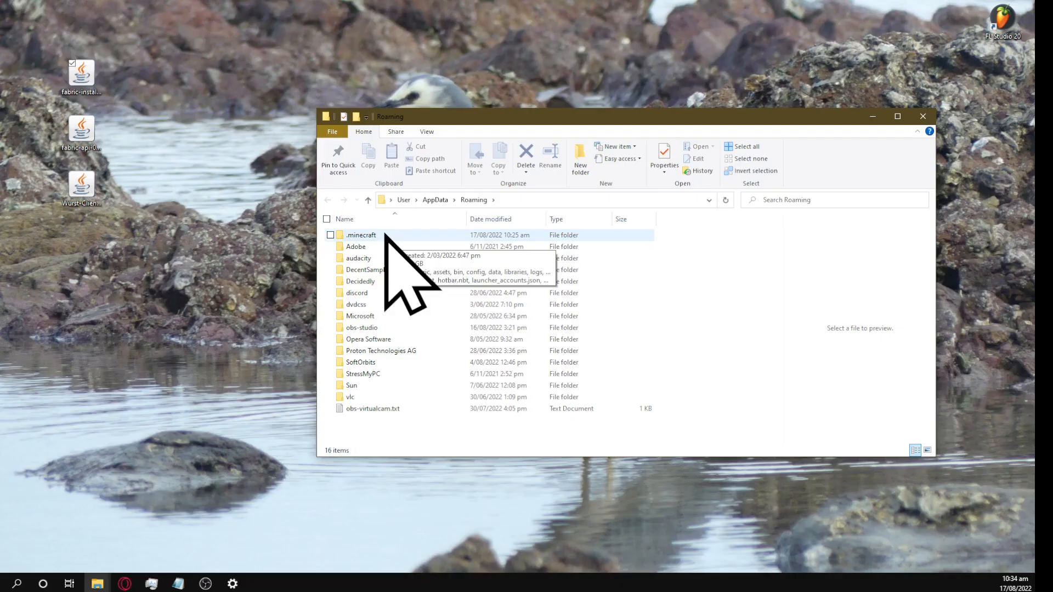
Step: Create a mods folder inside .minecraft and open it for the Fabric API and Wurst jars
{"action": "double_click", "coordinate": [360, 234]}
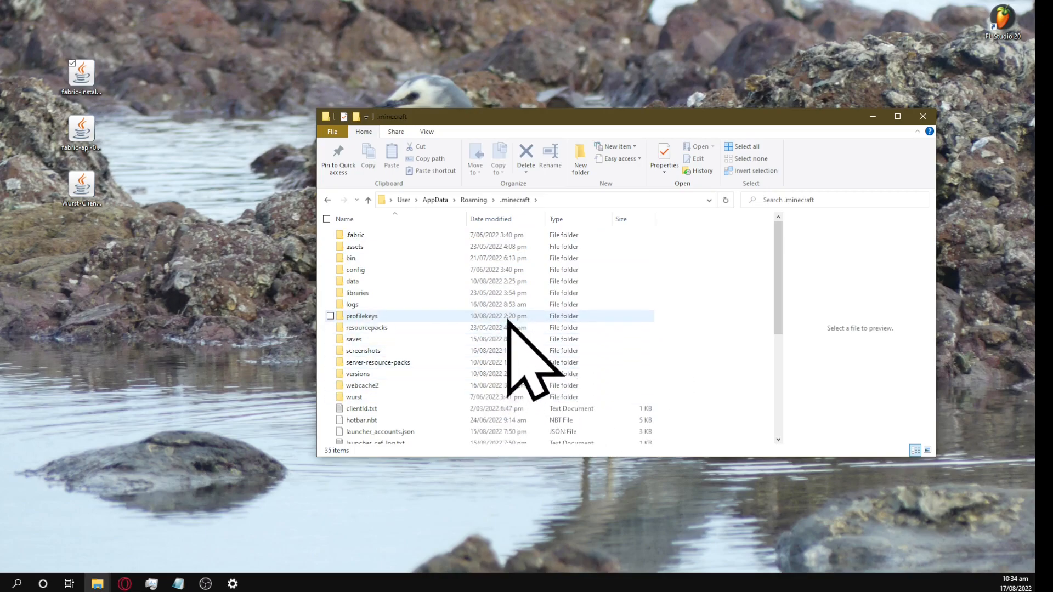
{"action": "mouse_move", "coordinate": [658, 366]}
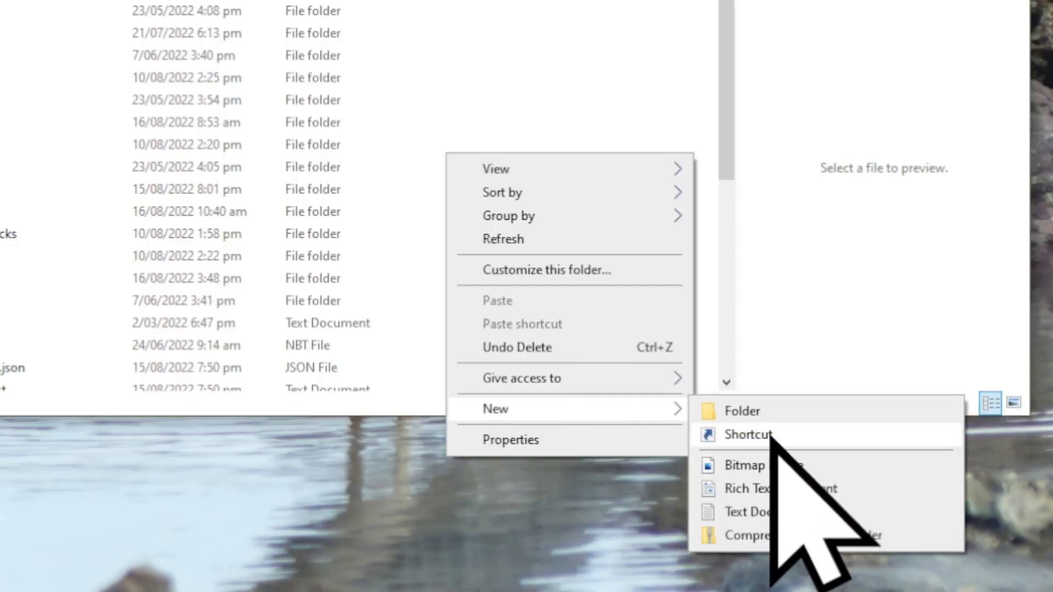
{"action": "left_click", "coordinate": [742, 410]}
{"action": "type", "text": "mods"}
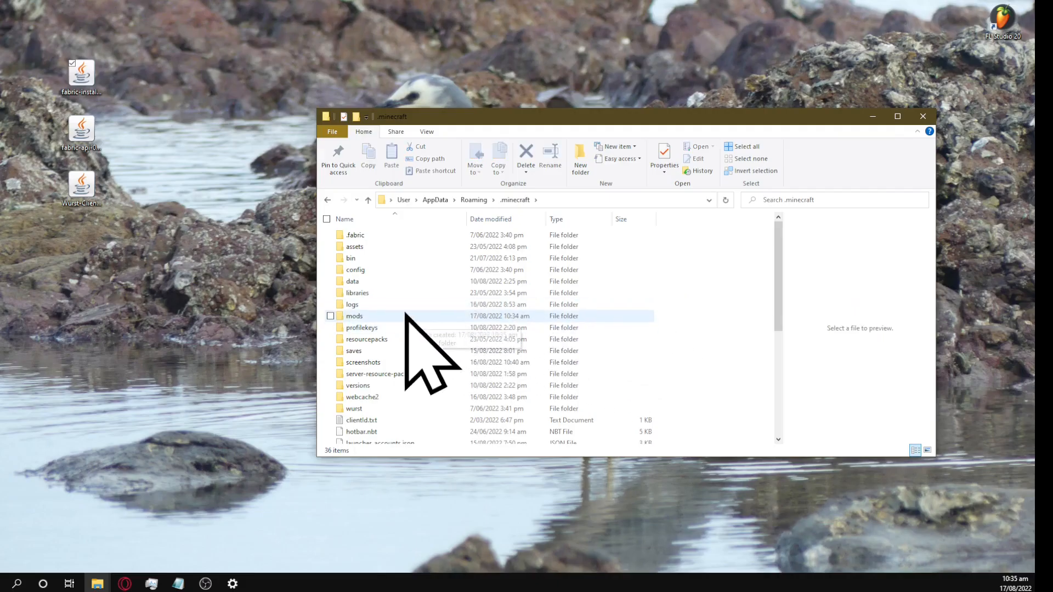
{"action": "double_click", "coordinate": [353, 315]}
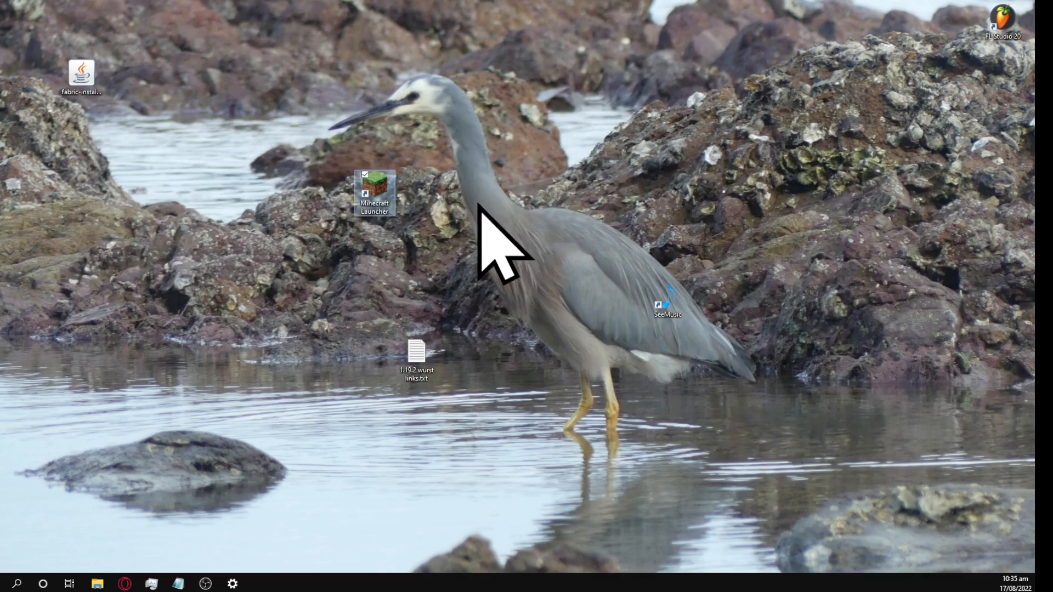
Step: Start Minecraft Launcher and select the fabric-loader-1.19.2 installation
{"action": "double_click", "coordinate": [374, 193]}
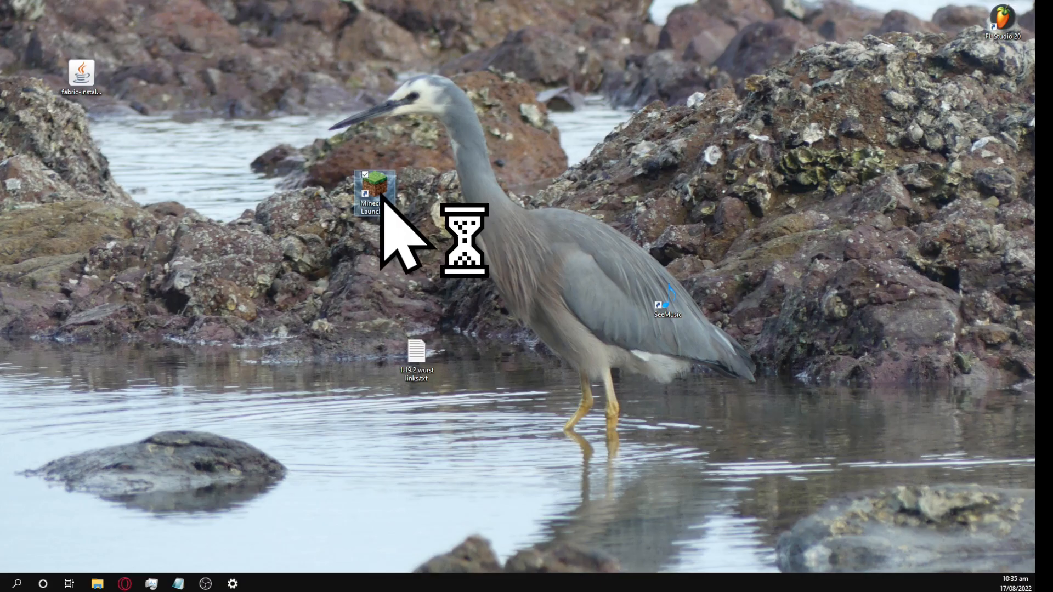
{"action": "double_click", "coordinate": [375, 194]}
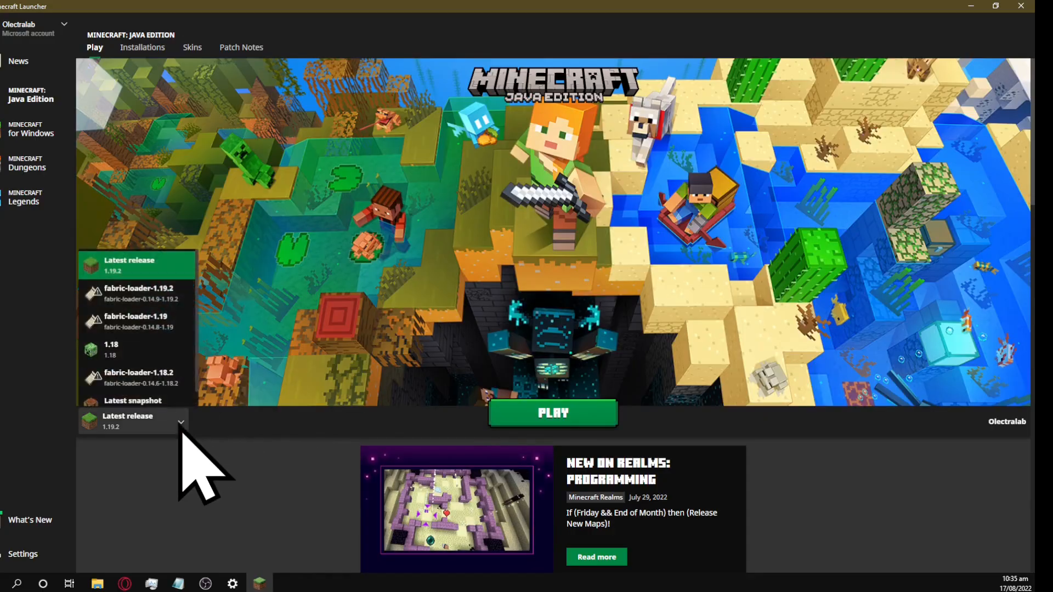
{"action": "left_click", "coordinate": [139, 293]}
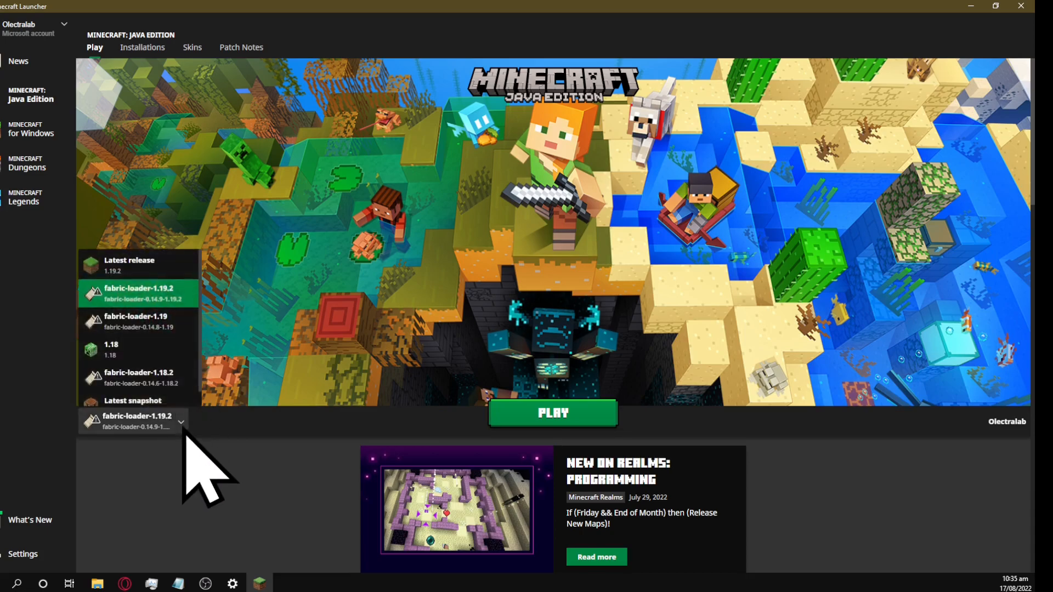
Step: Launch the game, confirming the modified-installation warning
{"action": "left_click", "coordinate": [553, 412]}
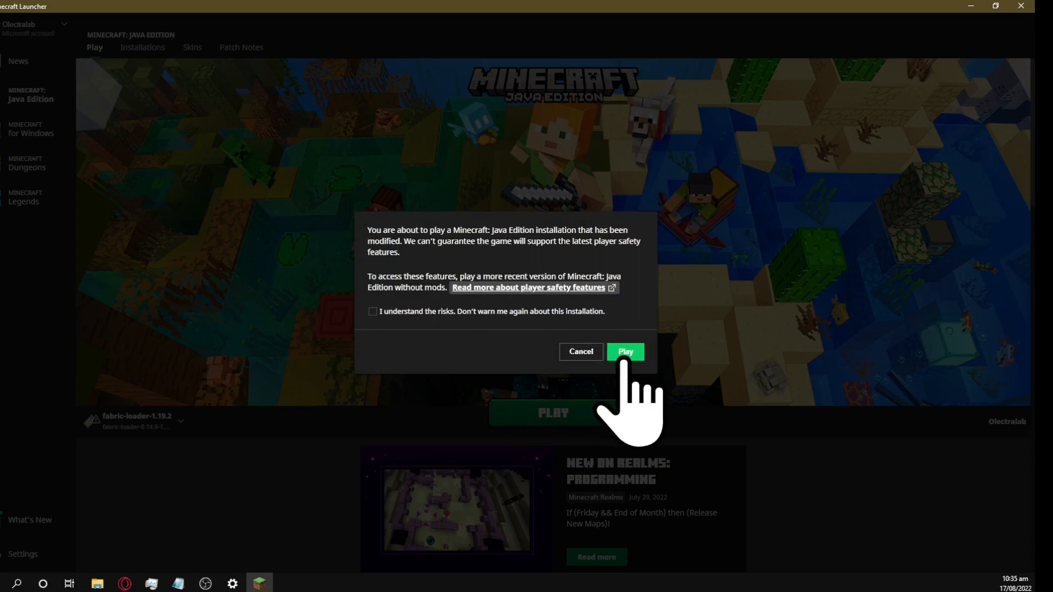
{"action": "left_click", "coordinate": [624, 351]}
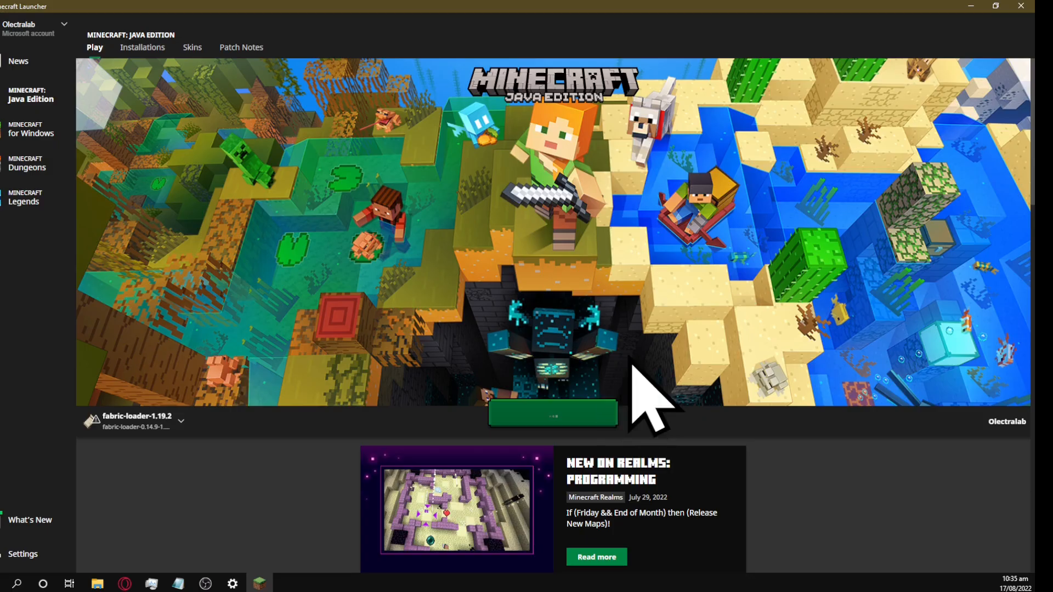
{"action": "left_click", "coordinate": [552, 413]}
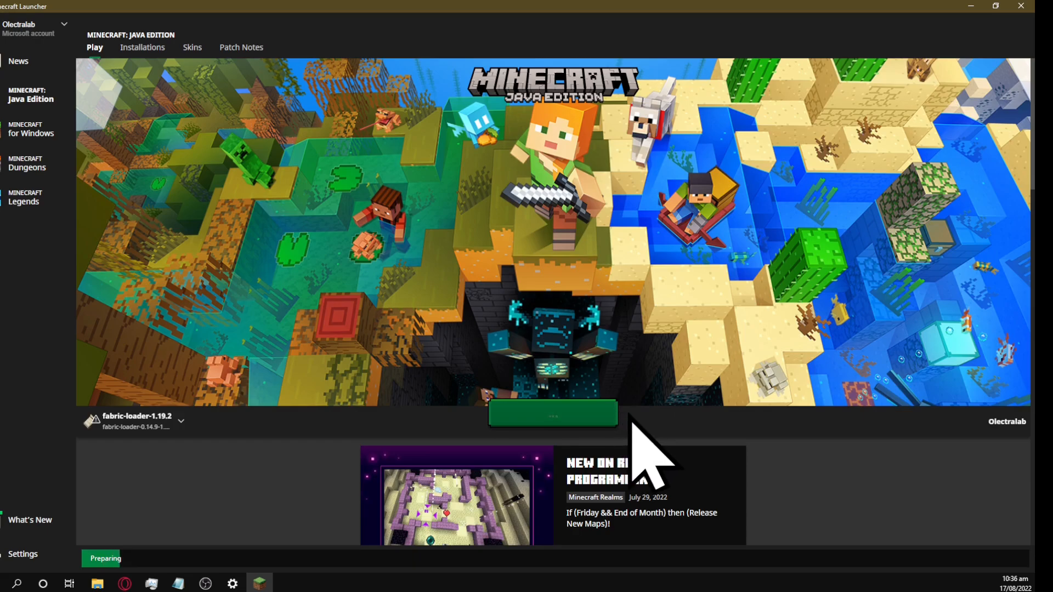
{"action": "left_click", "coordinate": [553, 414]}
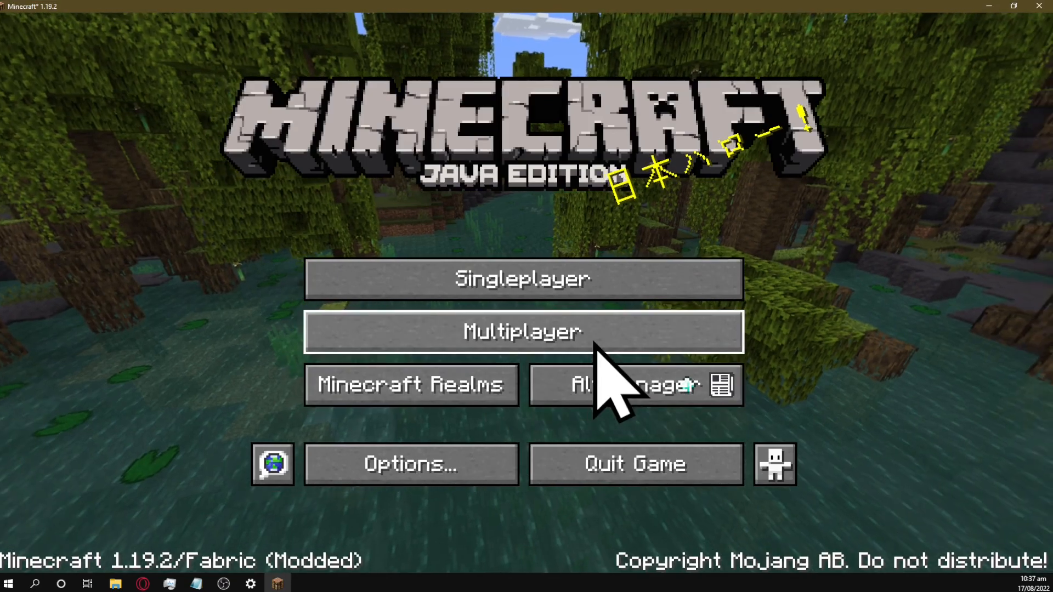
Step: Open Singleplayer and load a world with the Wurst v7.27.1 client
{"action": "left_click", "coordinate": [522, 278]}
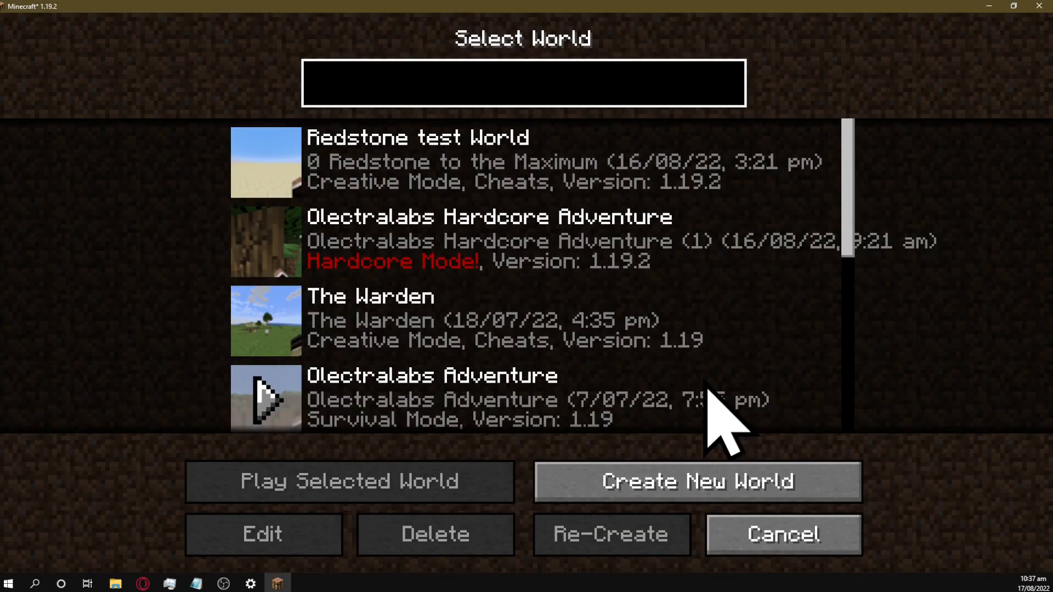
{"action": "left_click", "coordinate": [696, 481]}
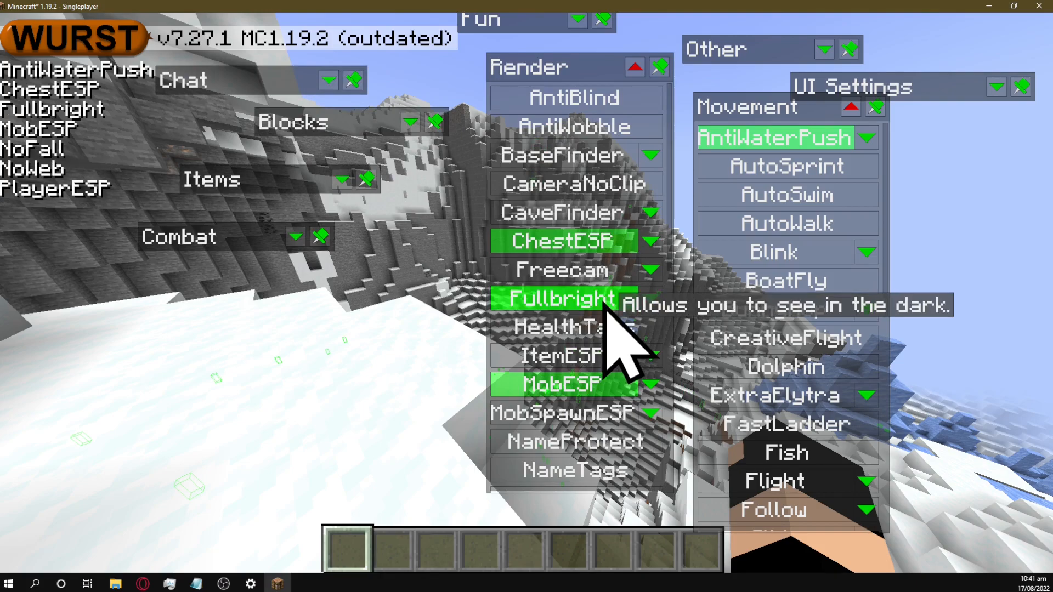
{"action": "mouse_move", "coordinate": [618, 349]}
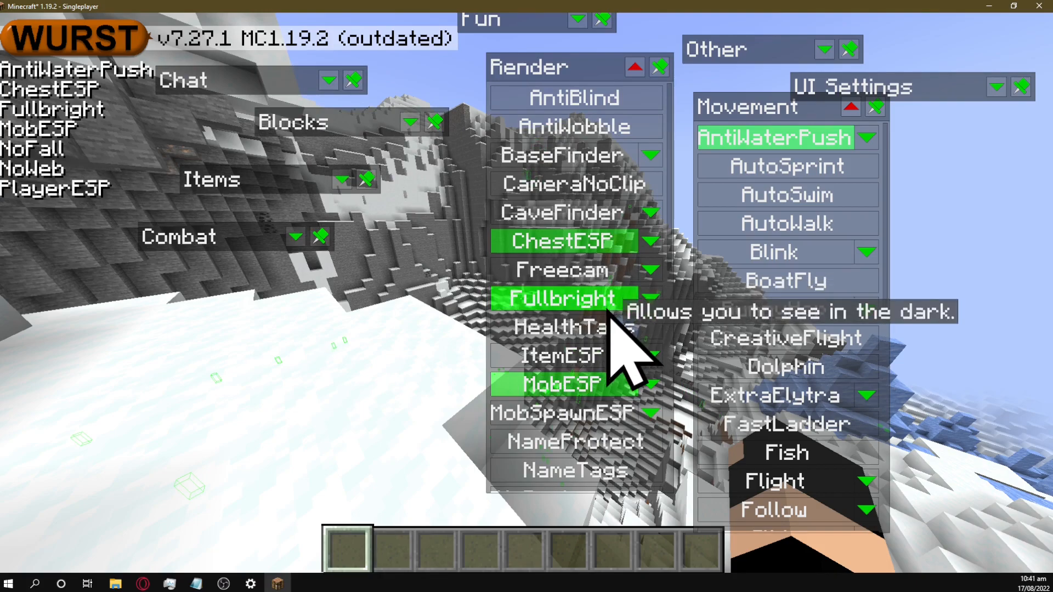